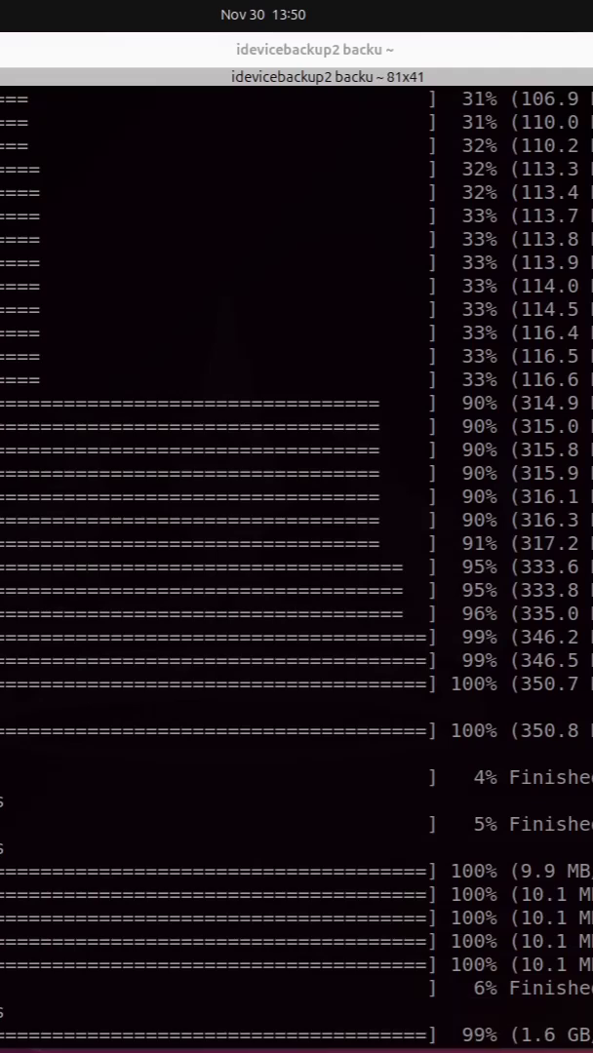
scroll("down", 3)
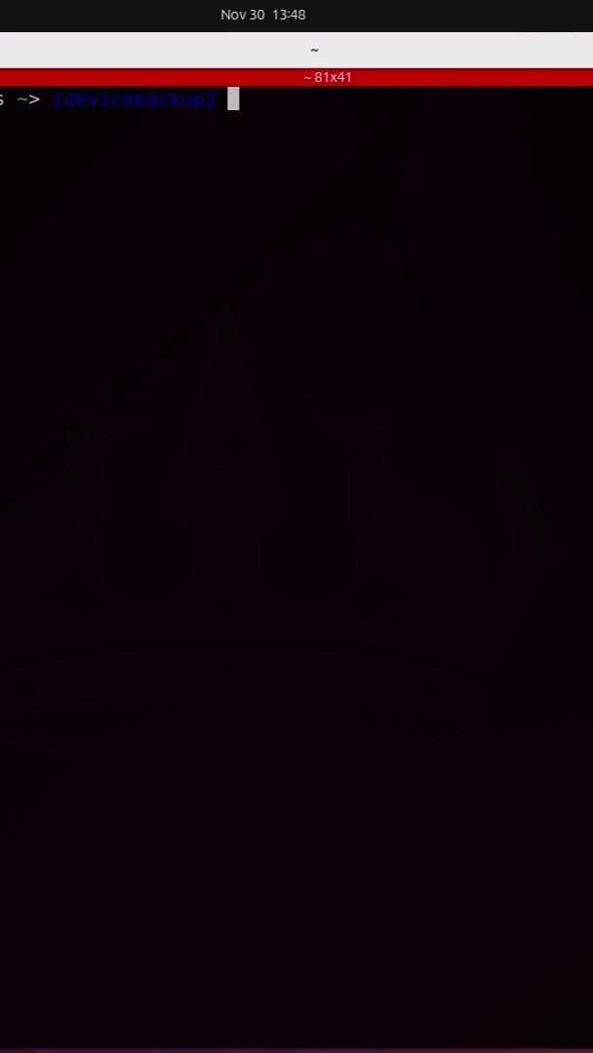
type("-i encryption off")
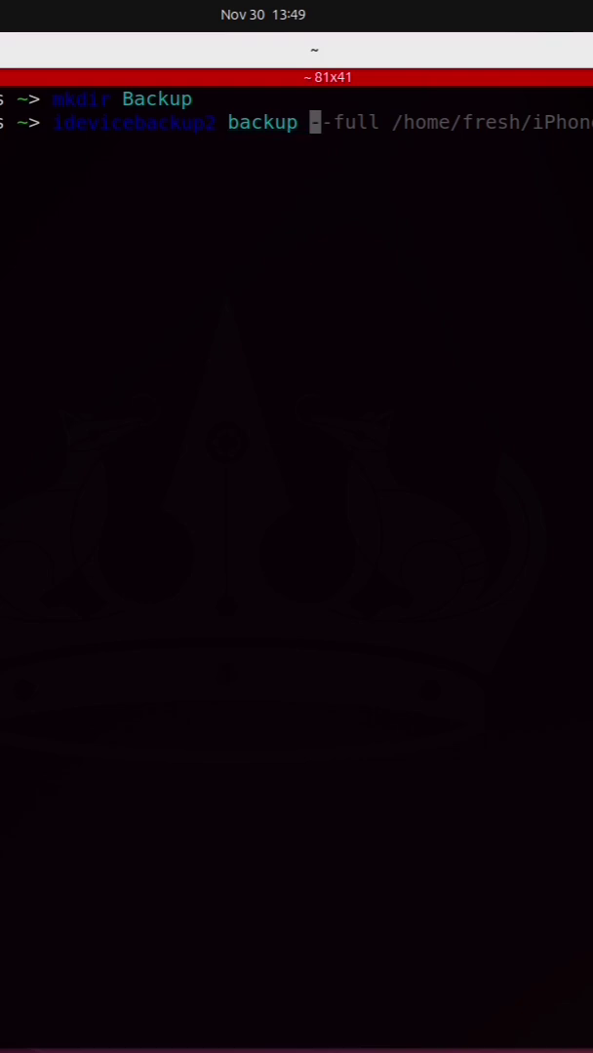
type("-")
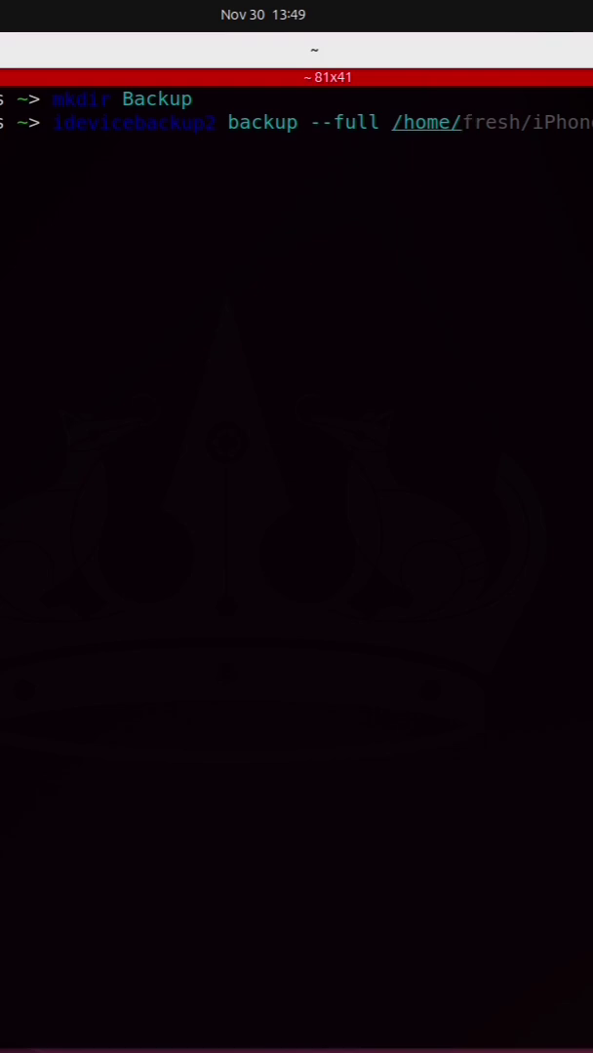
type("Backup")
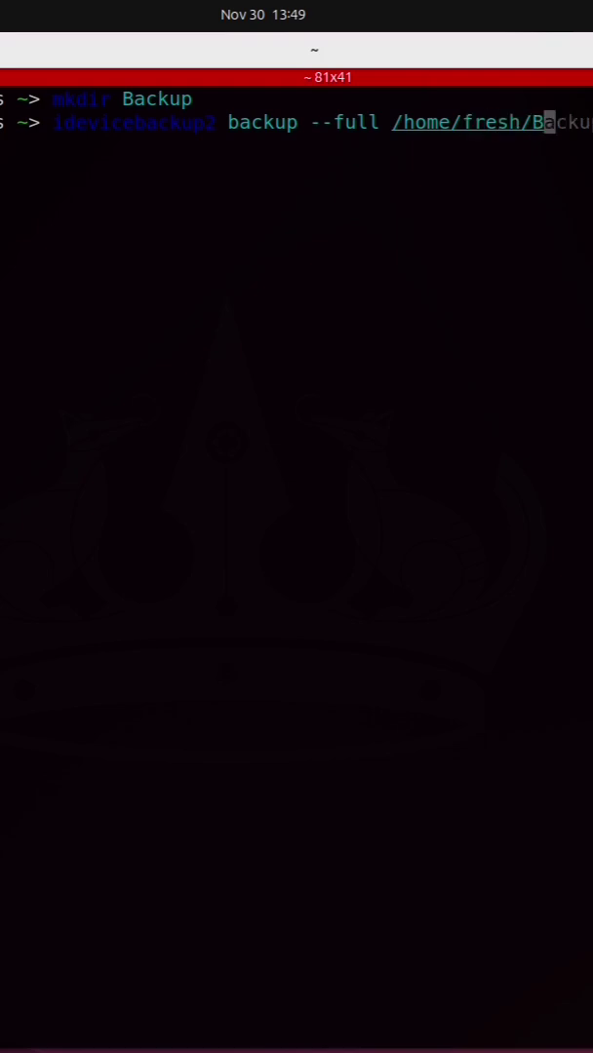